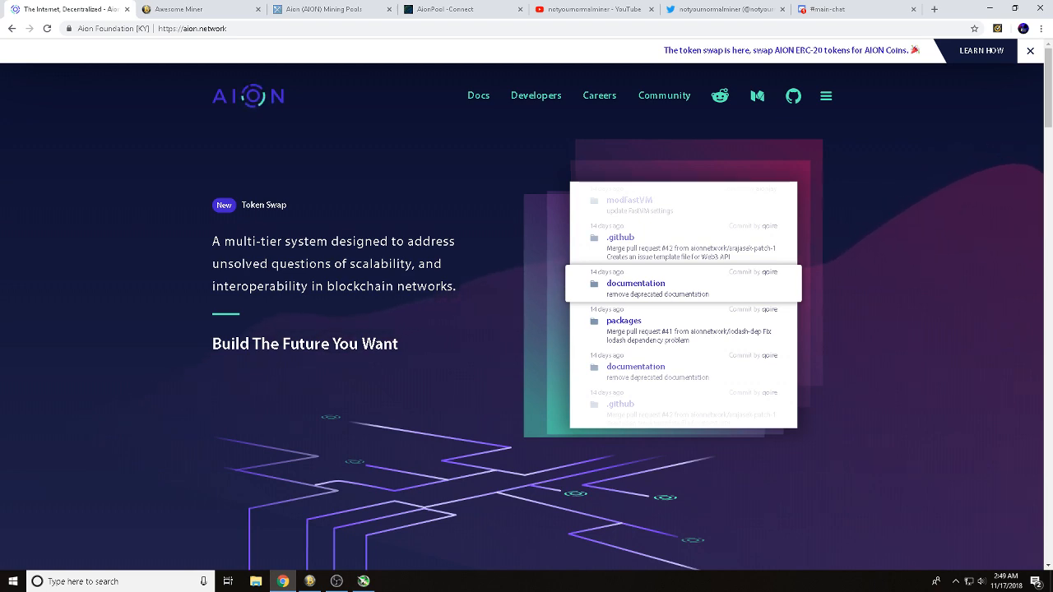
Step: Scroll through the Aion homepage and return to its top
{"action": "scroll", "scroll_direction": "down", "scroll_amount": 3}
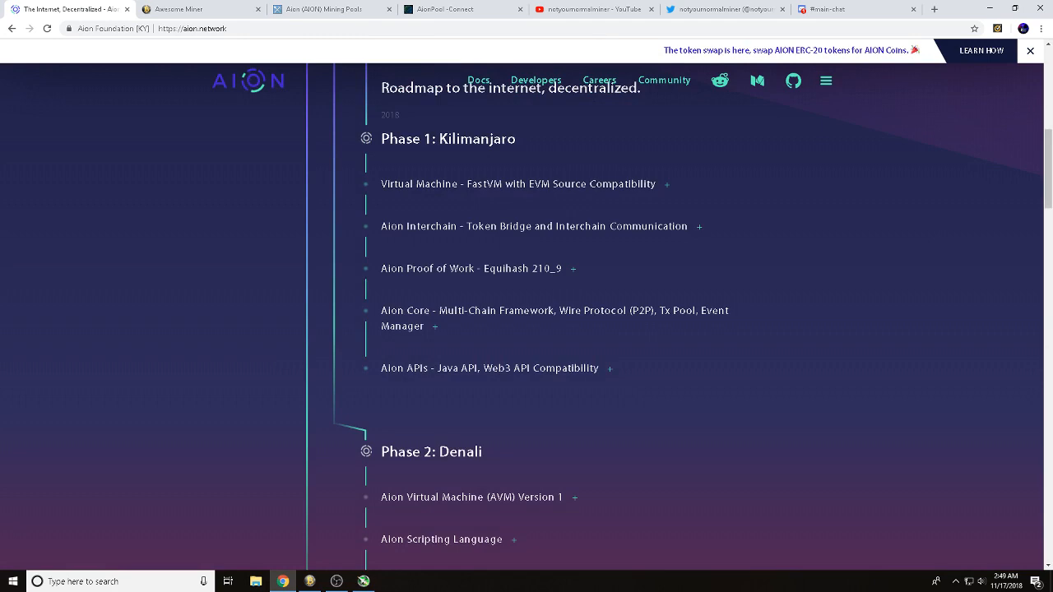
{"action": "scroll", "scroll_direction": "down", "scroll_amount": 3}
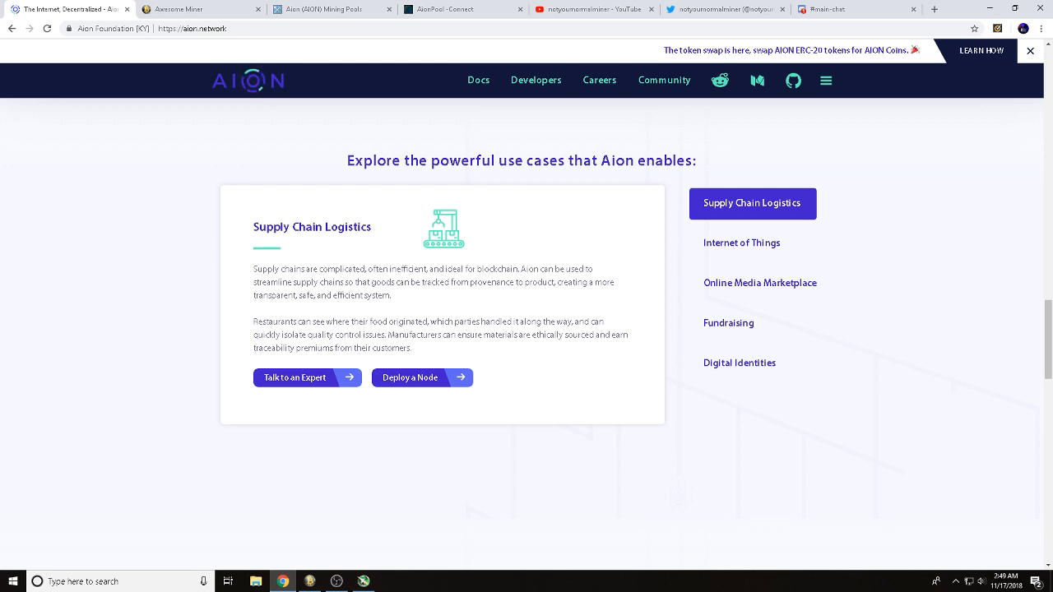
{"action": "scroll", "scroll_direction": "down", "scroll_amount": 3}
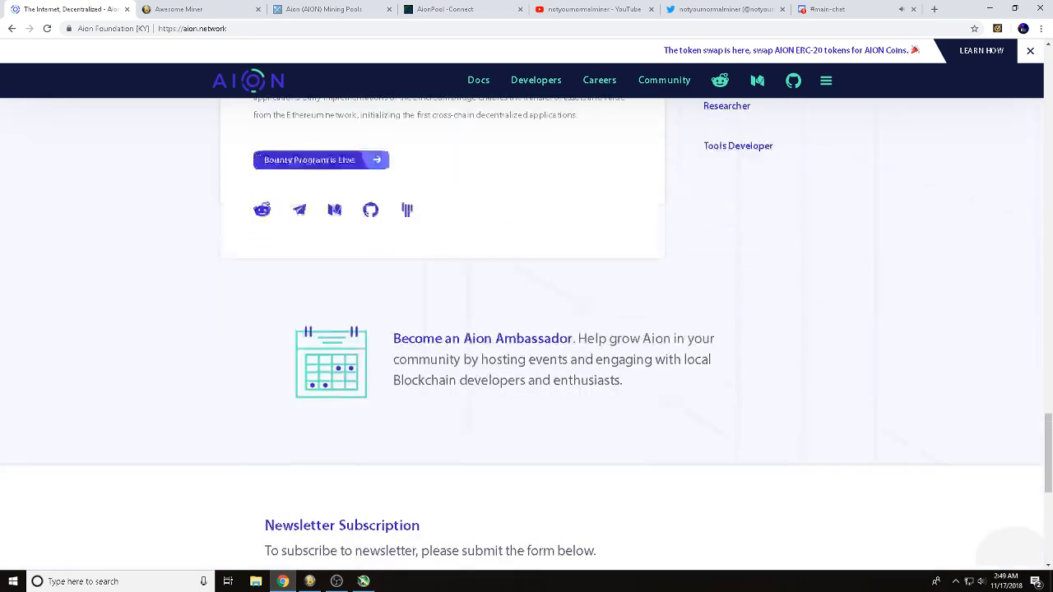
{"action": "scroll", "scroll_direction": "down", "scroll_amount": 3}
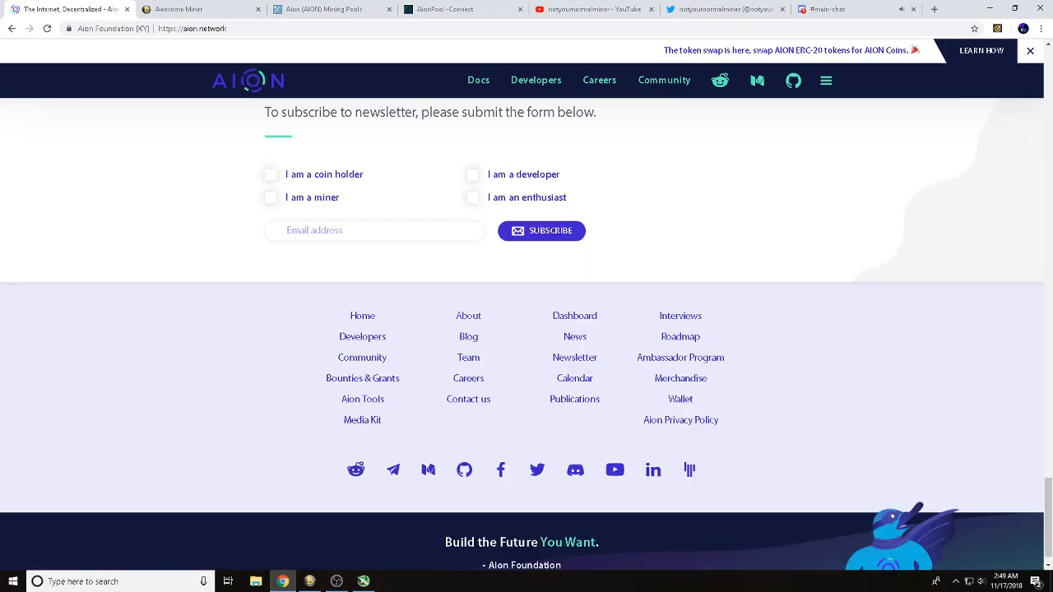
{"action": "left_click", "coordinate": [178, 10]}
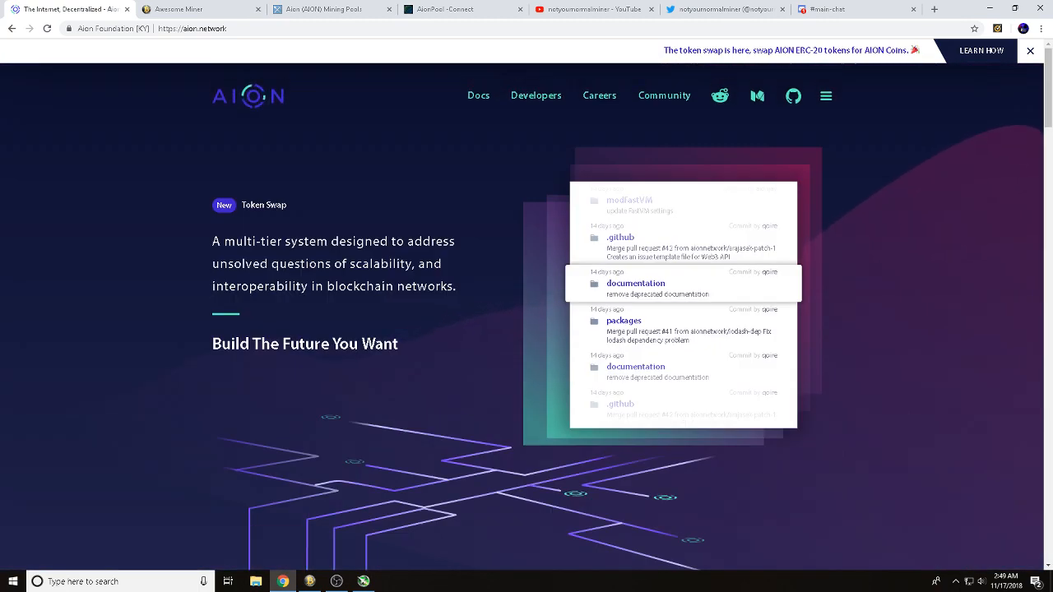
Step: Bring up the Awesome Miner download page, then switch to the Aion mining pools page
{"action": "left_click", "coordinate": [198, 10]}
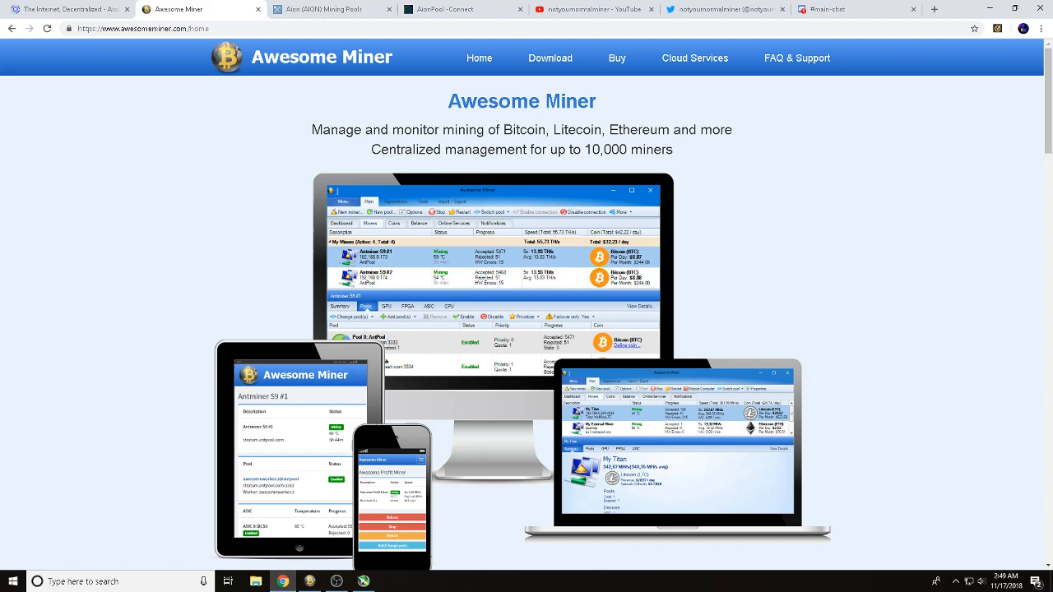
{"action": "scroll", "scroll_direction": "down", "scroll_amount": 3}
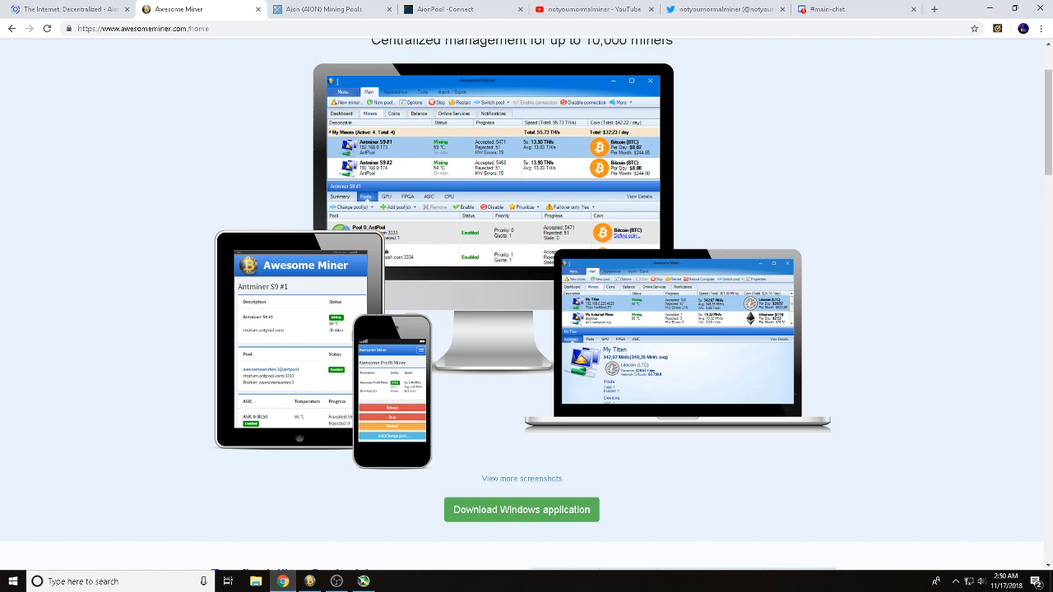
{"action": "left_click", "coordinate": [520, 510]}
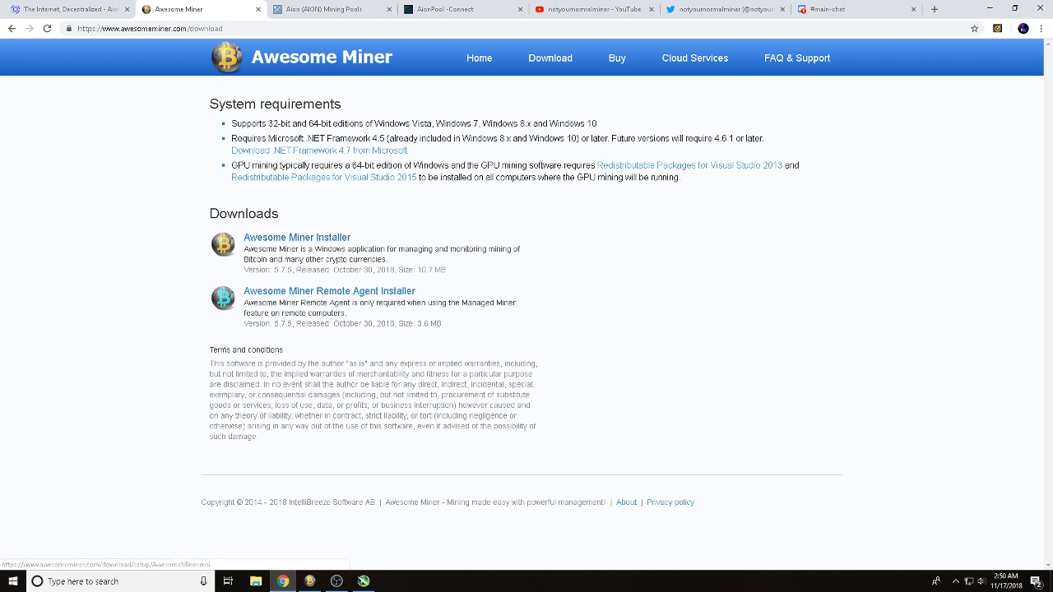
{"action": "mouse_move", "coordinate": [333, 10]}
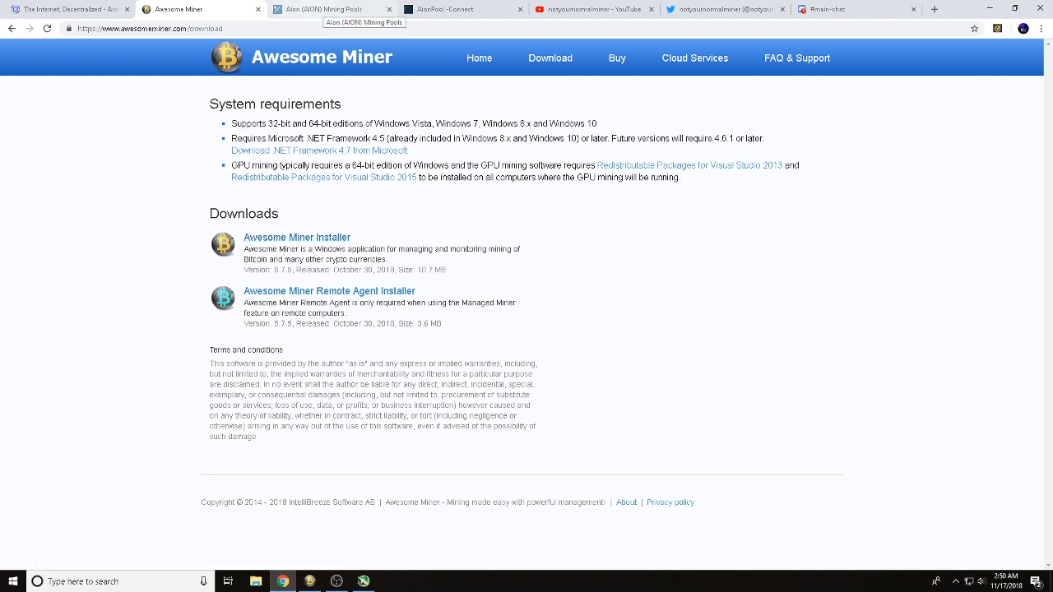
{"action": "left_click", "coordinate": [329, 8]}
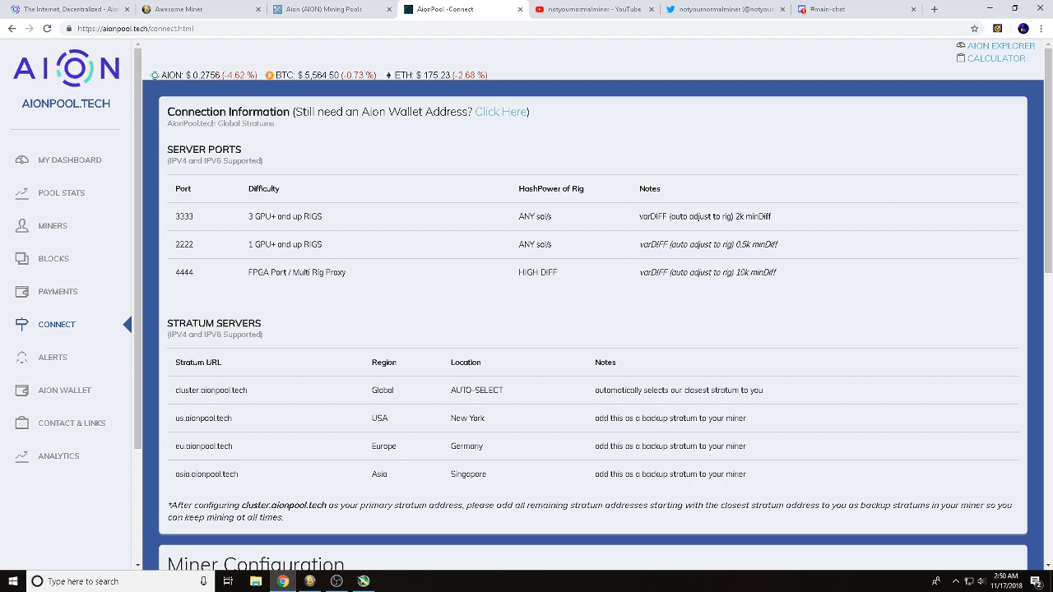
Step: Scroll the AionPool connect page to the miner configuration and example EWBF command
{"action": "scroll", "scroll_direction": "down", "scroll_amount": 3}
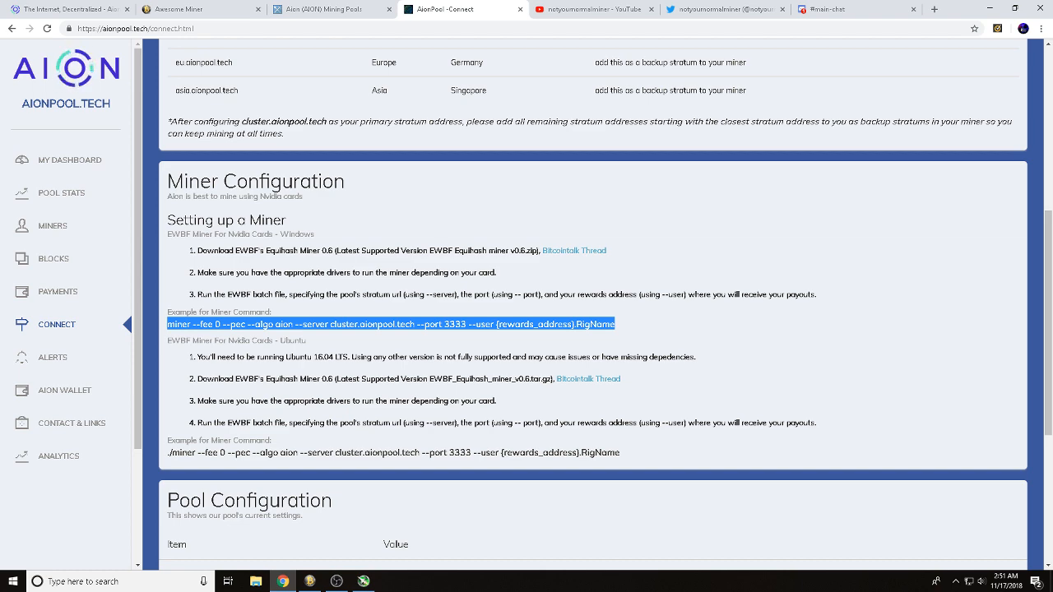
{"action": "scroll", "scroll_direction": "up", "scroll_amount": 3}
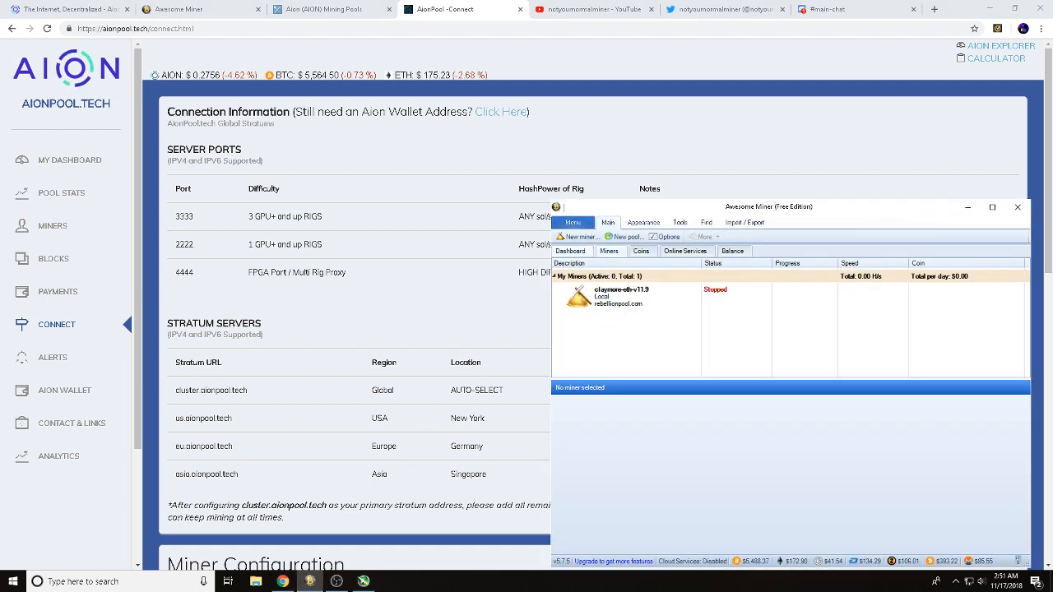
Step: Start a new miner and choose the Managed Miner type
{"action": "left_click", "coordinate": [580, 237]}
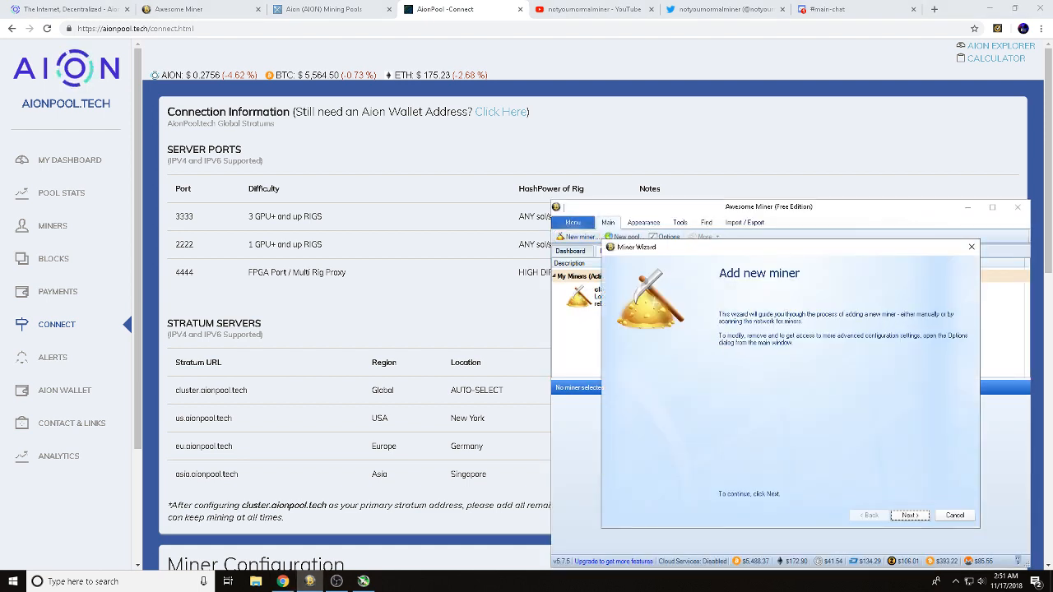
{"action": "left_click", "coordinate": [908, 515]}
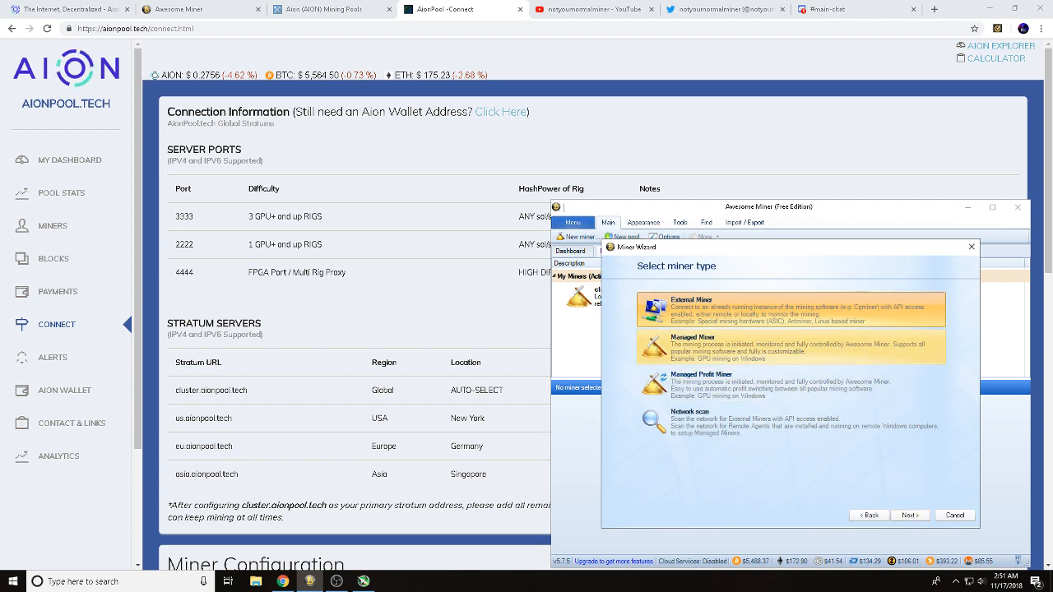
{"action": "left_click", "coordinate": [790, 346]}
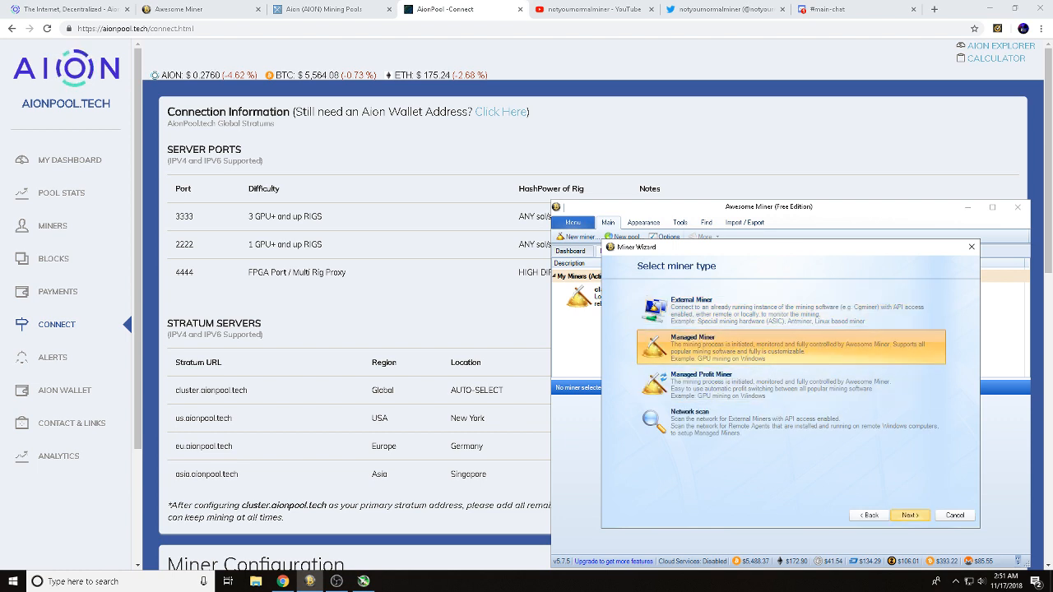
{"action": "left_click", "coordinate": [909, 515]}
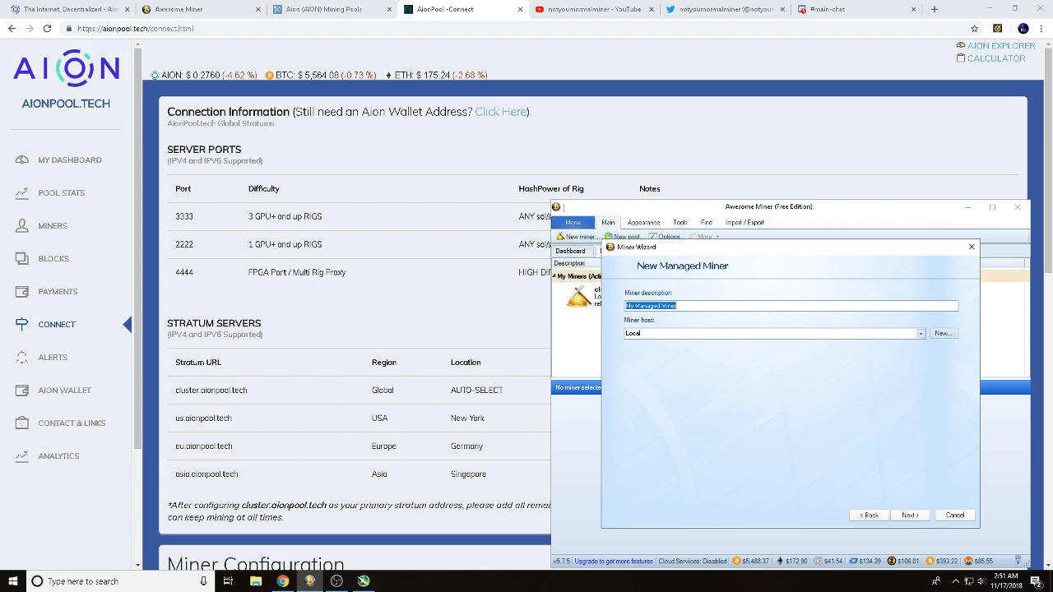
Step: Describe the miner as 'EWBF v0.6' and continue to its software and pool settings
{"action": "type", "text": "EV"}
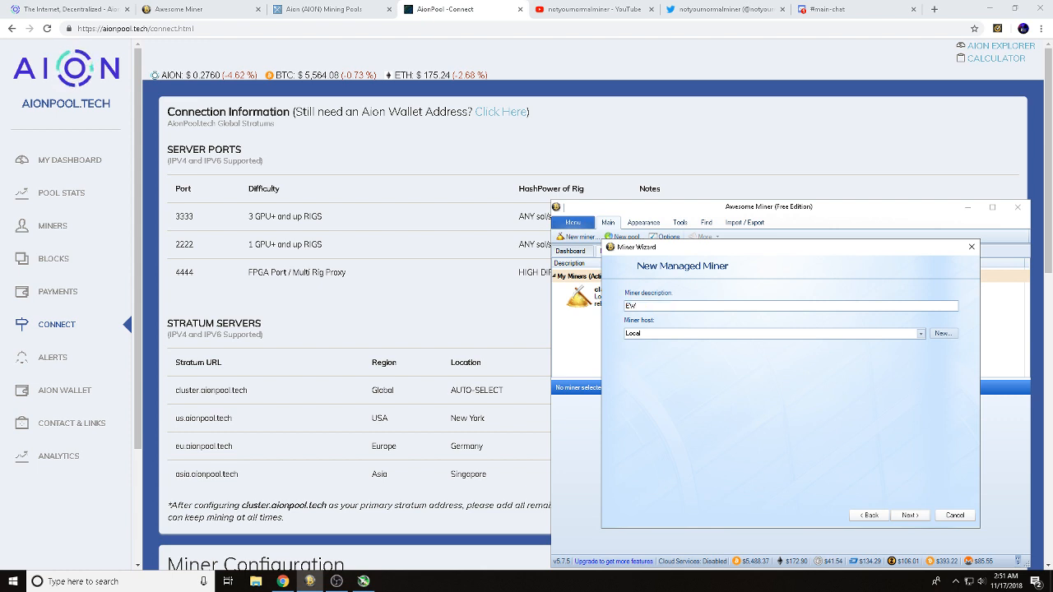
{"action": "type", "text": "BF v"}
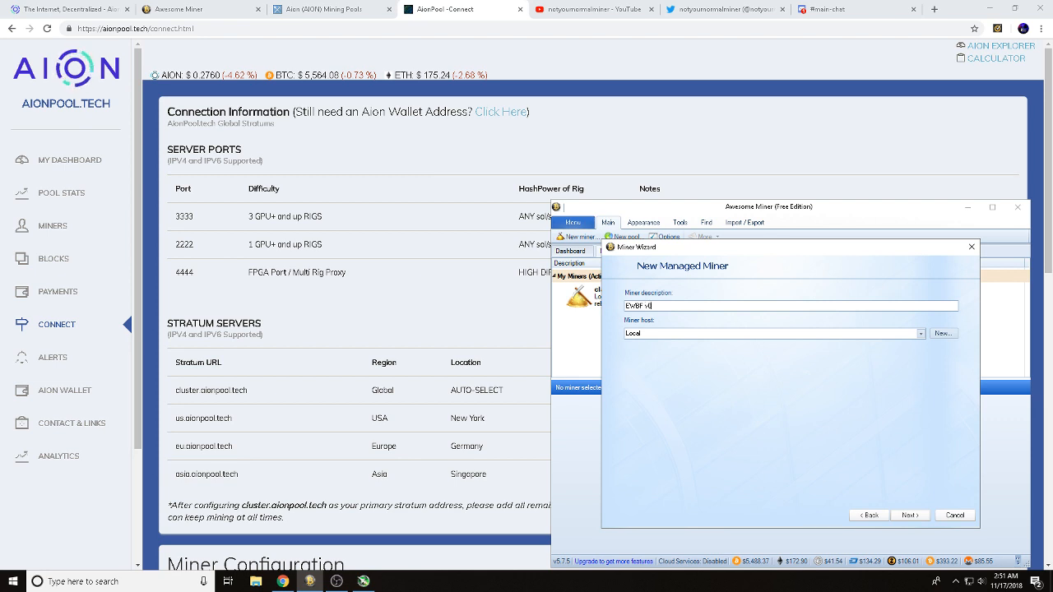
{"action": "type", "text": "0.6"}
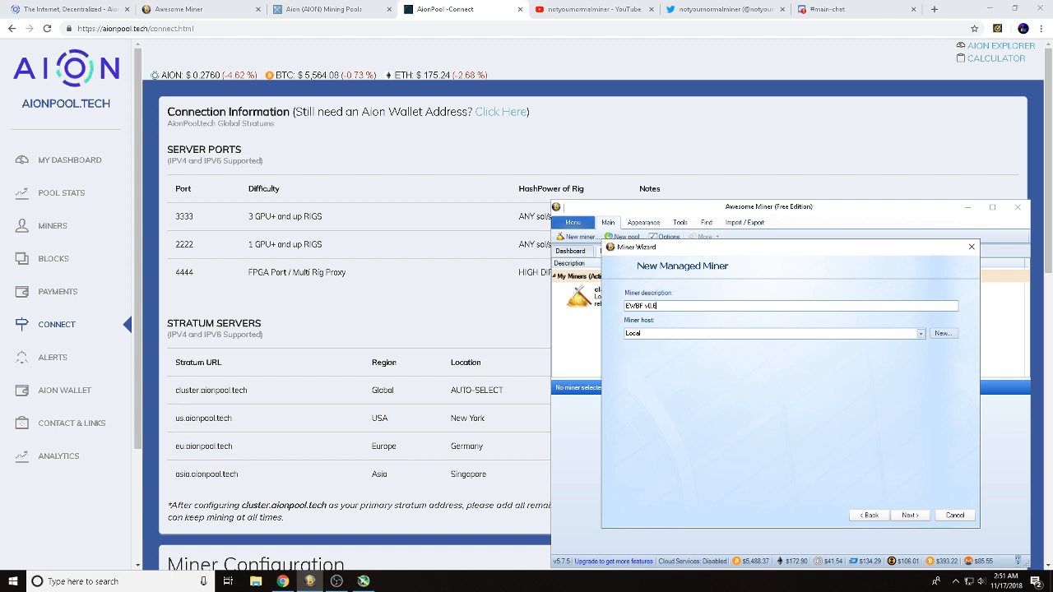
{"action": "left_click", "coordinate": [909, 515]}
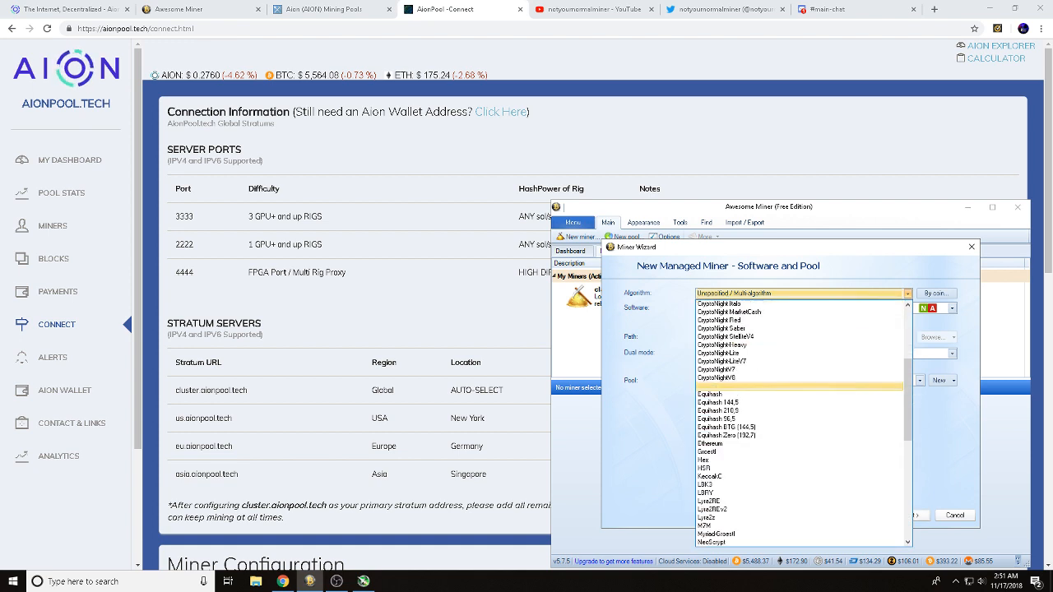
Step: Select the Equihash 210,9 algorithm and begin adding a new mining pool
{"action": "left_click", "coordinate": [717, 401]}
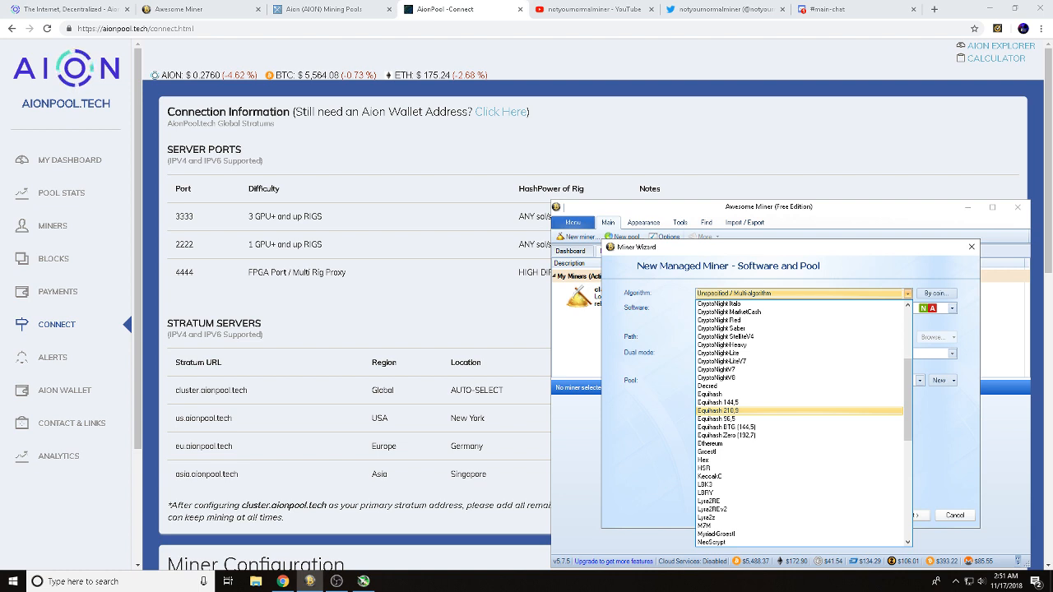
{"action": "left_click", "coordinate": [714, 412]}
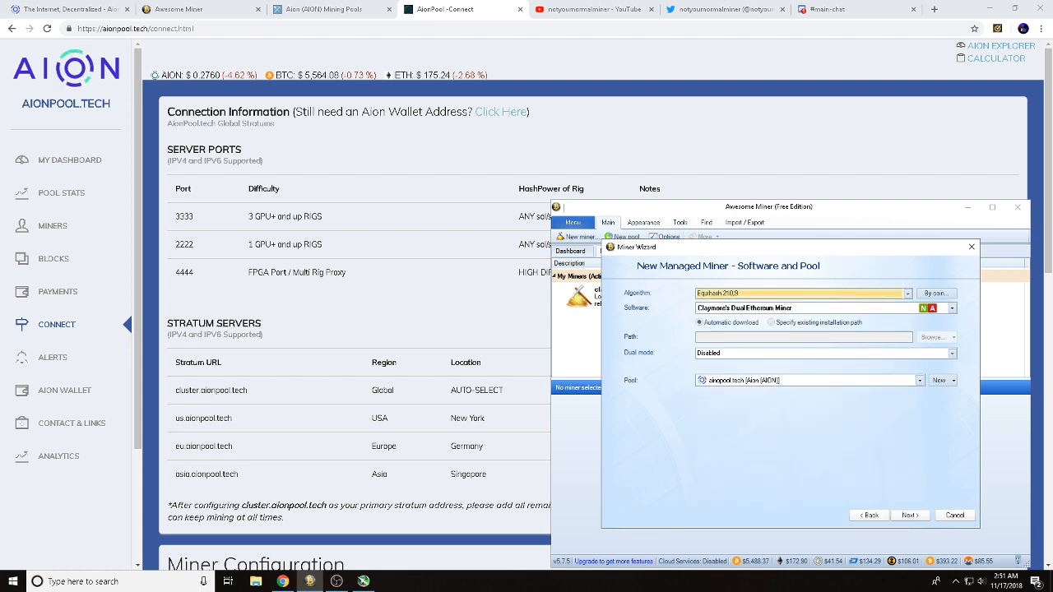
{"action": "left_click", "coordinate": [951, 308]}
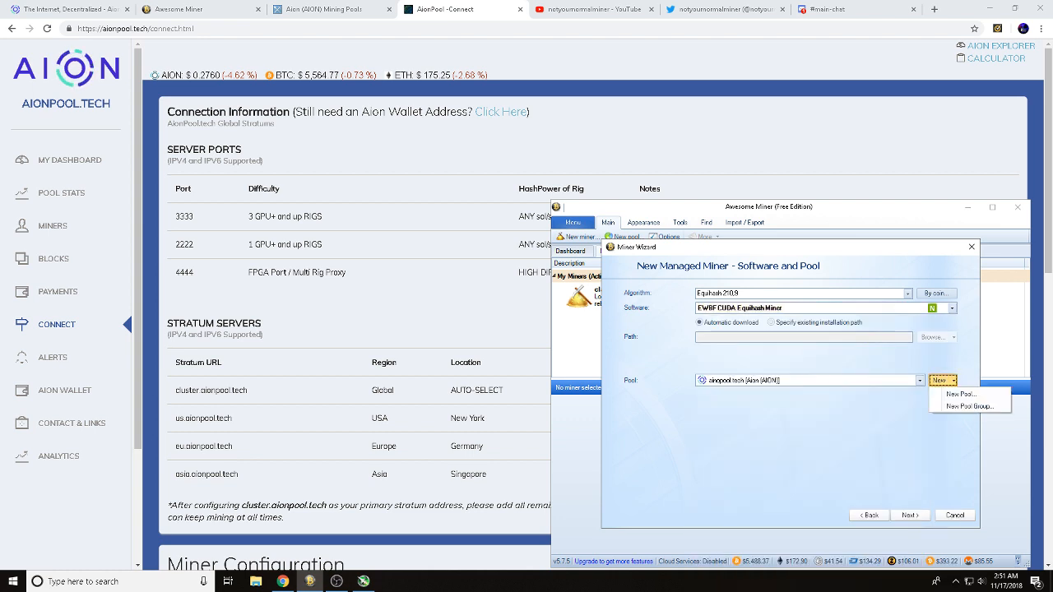
{"action": "left_click", "coordinate": [959, 393]}
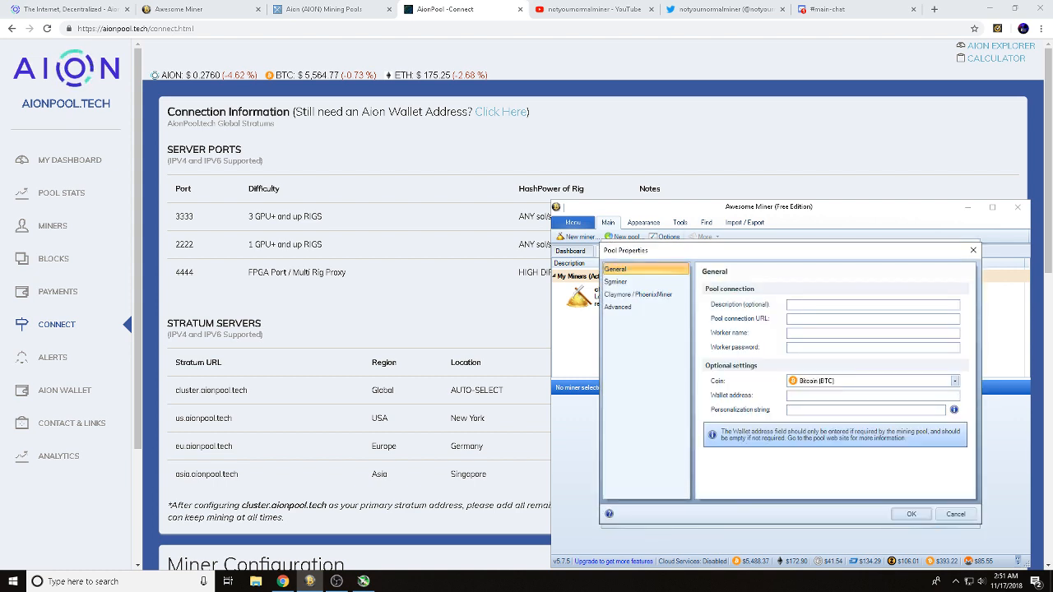
Step: Name the pool aionpool.tech with connection URL cluster.aionpool.tech:3333
{"action": "type", "text": "aion"}
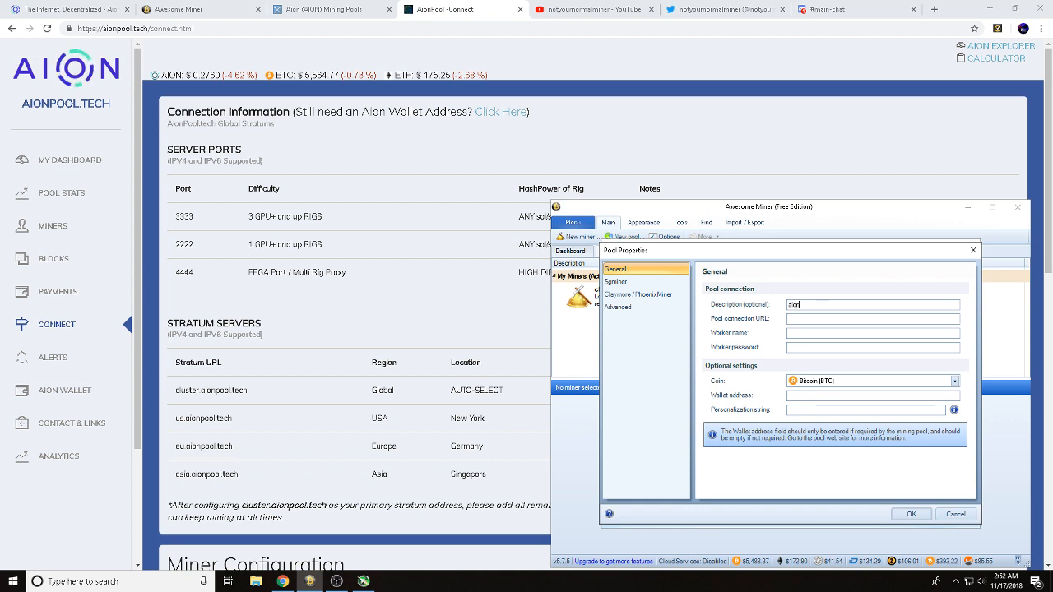
{"action": "type", "text": "te"}
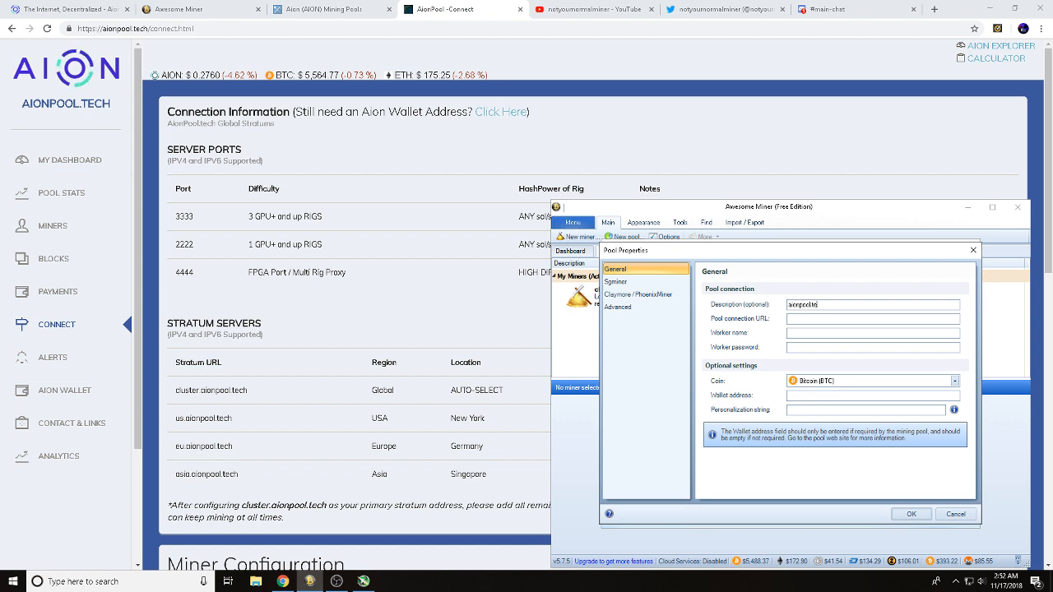
{"action": "left_click", "coordinate": [872, 319]}
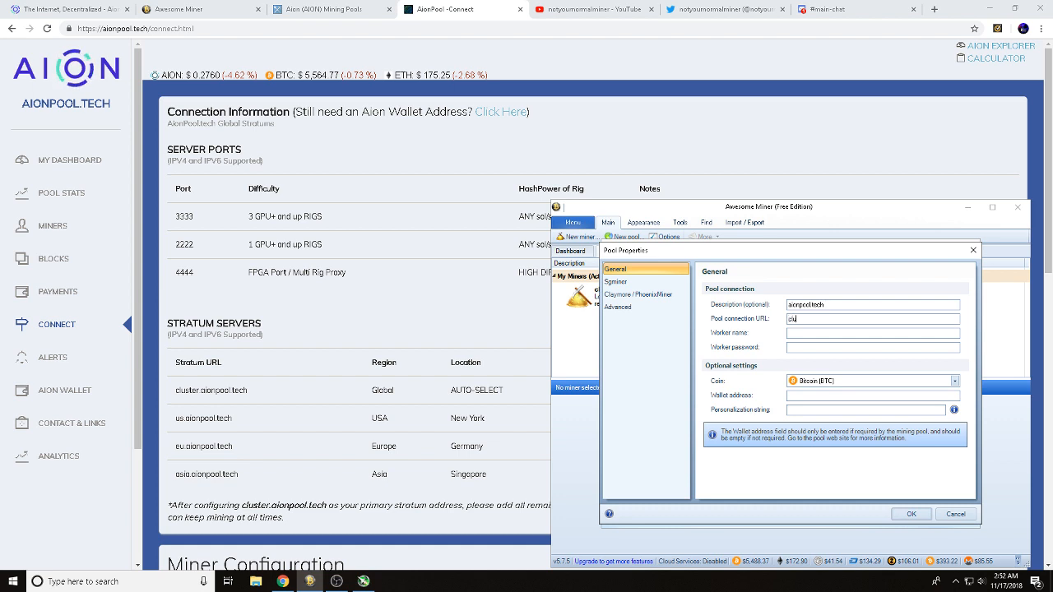
{"action": "type", "text": "cluster.aionpool.tech"}
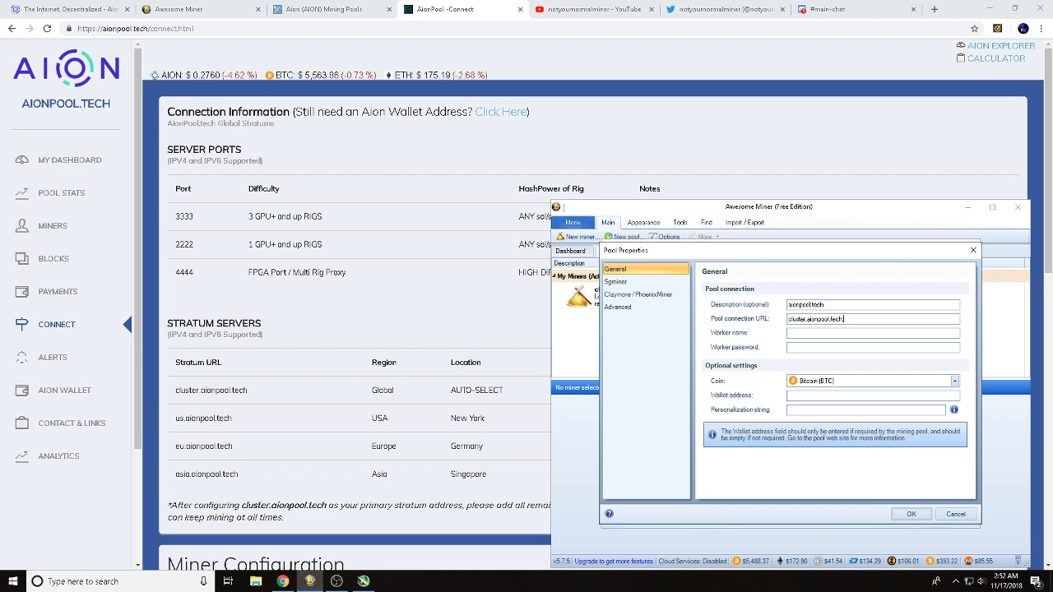
{"action": "type", "text": ":3333"}
{"action": "left_click", "coordinate": [873, 332]}
{"action": "type", "text": "NYNM"}
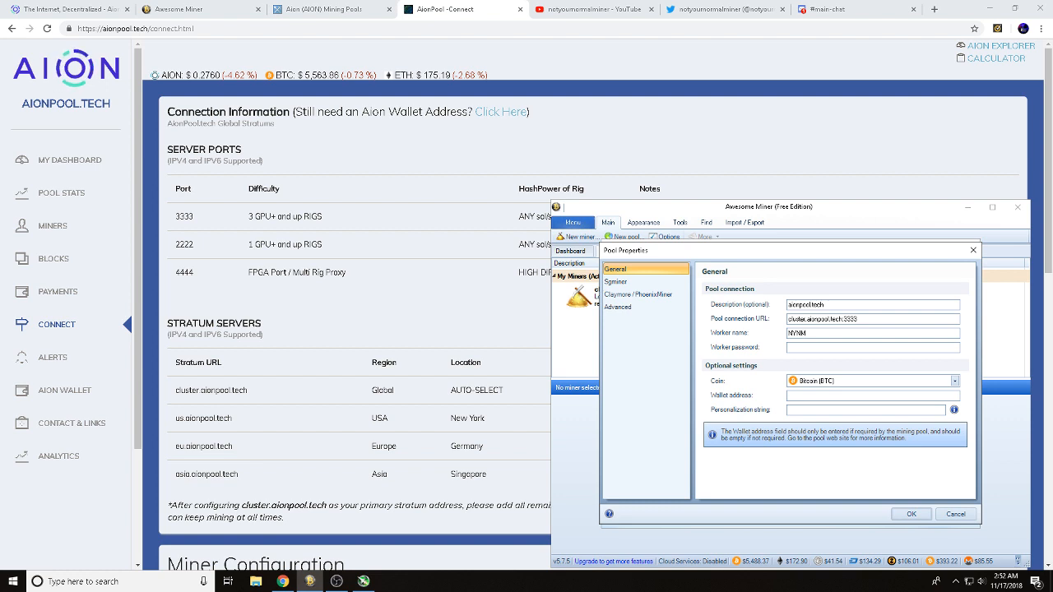
{"action": "left_click", "coordinate": [955, 380]}
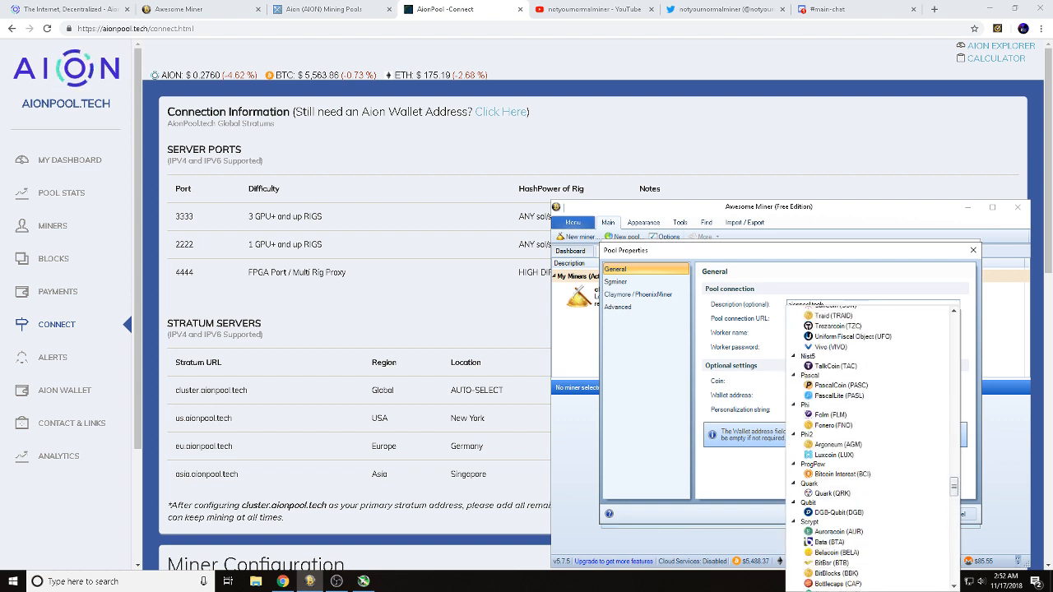
Step: Choose Aion (AION) as the pool's coin and reach the wallet address field
{"action": "scroll", "scroll_direction": "down", "scroll_amount": 3}
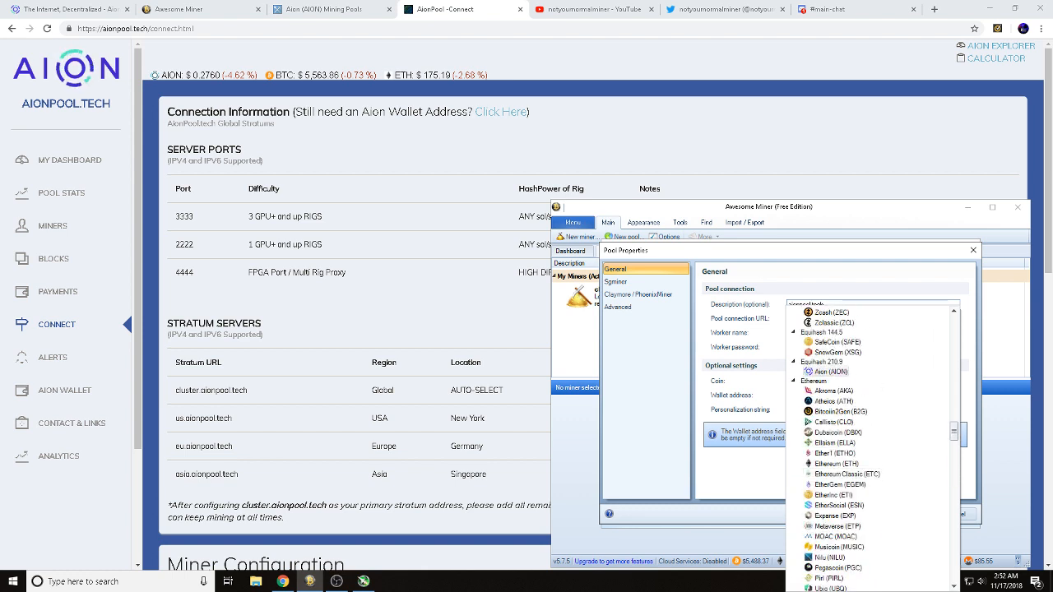
{"action": "left_click", "coordinate": [832, 371]}
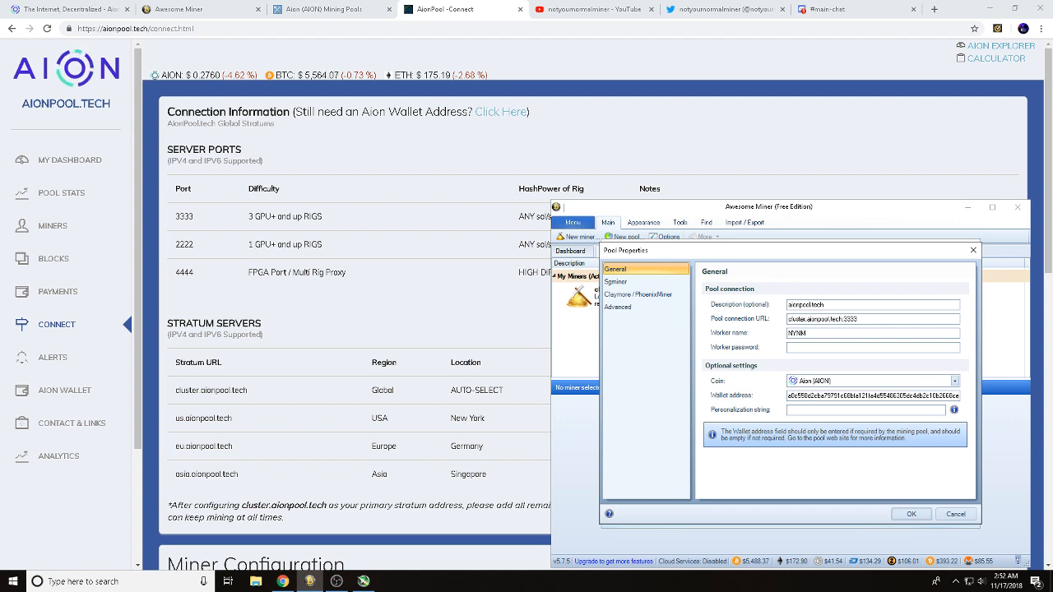
{"action": "scroll", "scroll_direction": "down", "scroll_amount": 3}
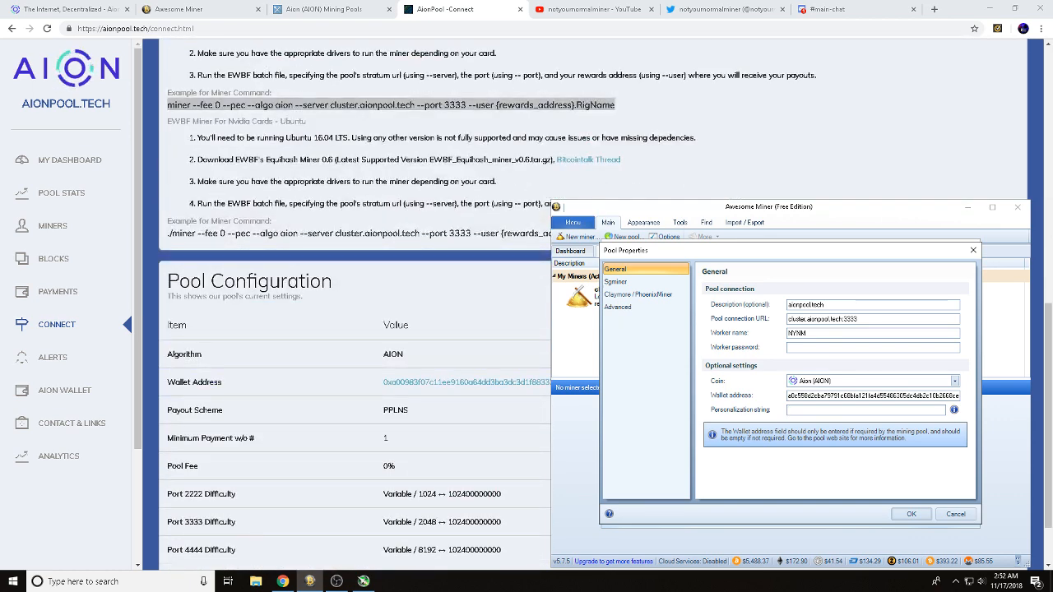
Step: Enter the EWBF personalization options 'miner --algo aion' for the pool
{"action": "left_click", "coordinate": [868, 409]}
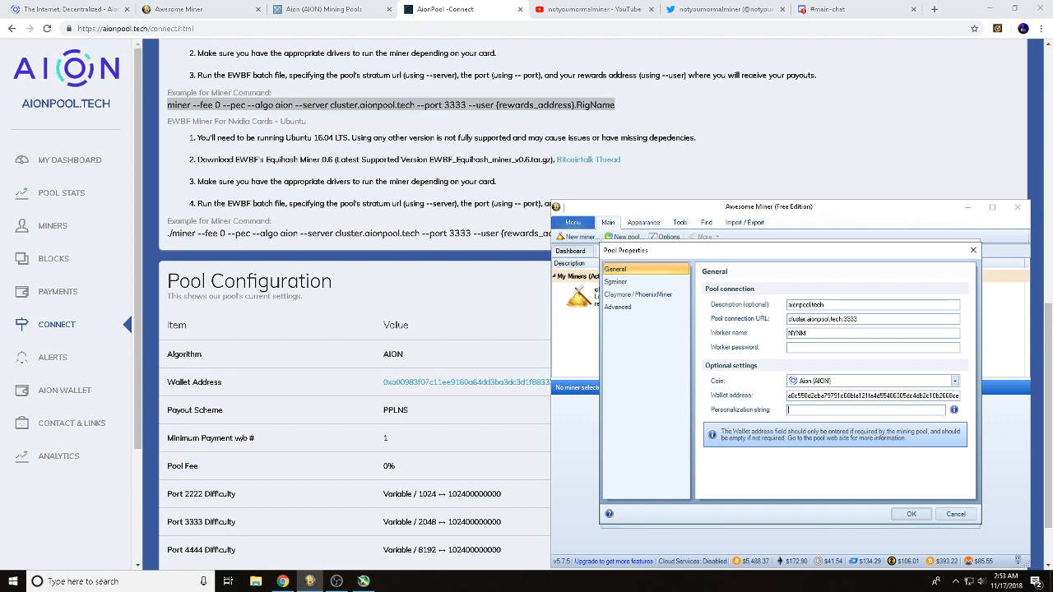
{"action": "type", "text": "miner --fee 0 --pec"}
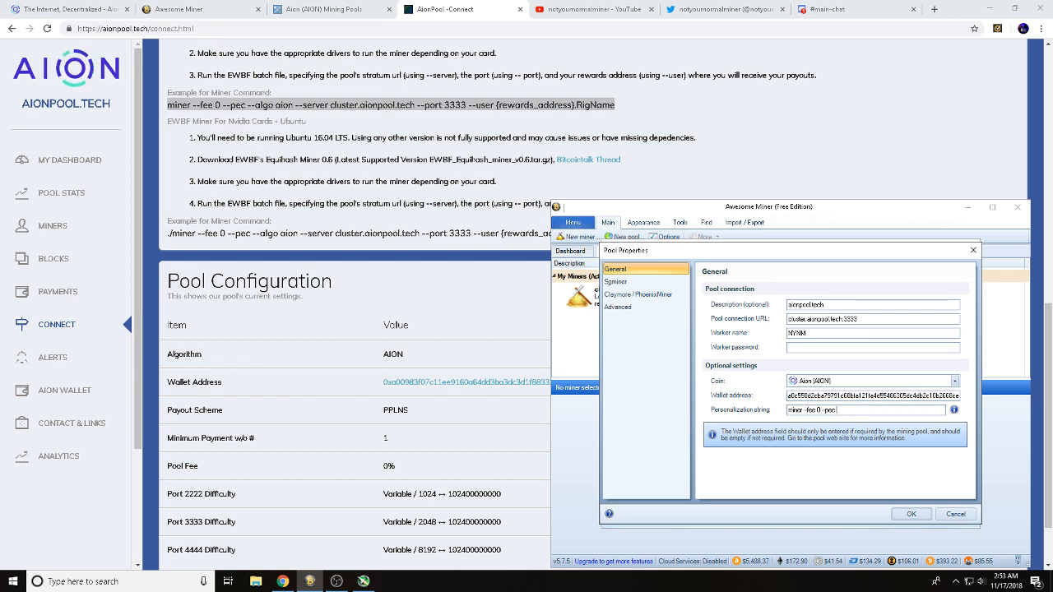
{"action": "type", "text": "--algo"}
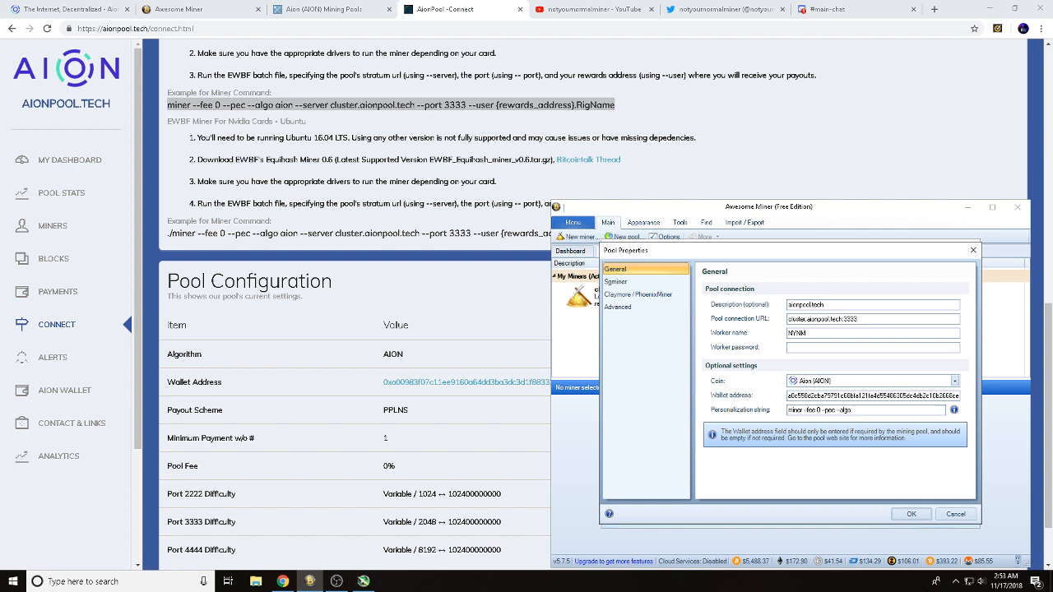
{"action": "type", "text": "aon"}
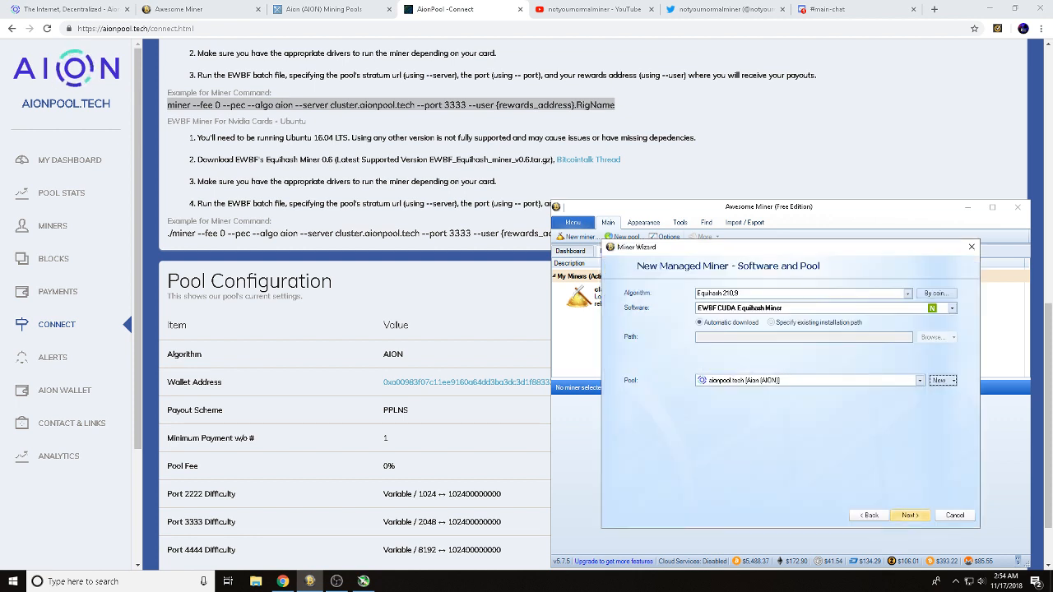
Step: Confirm and finish creating the EWBF v0.6 managed miner on aionpool.tech
{"action": "left_click", "coordinate": [910, 515]}
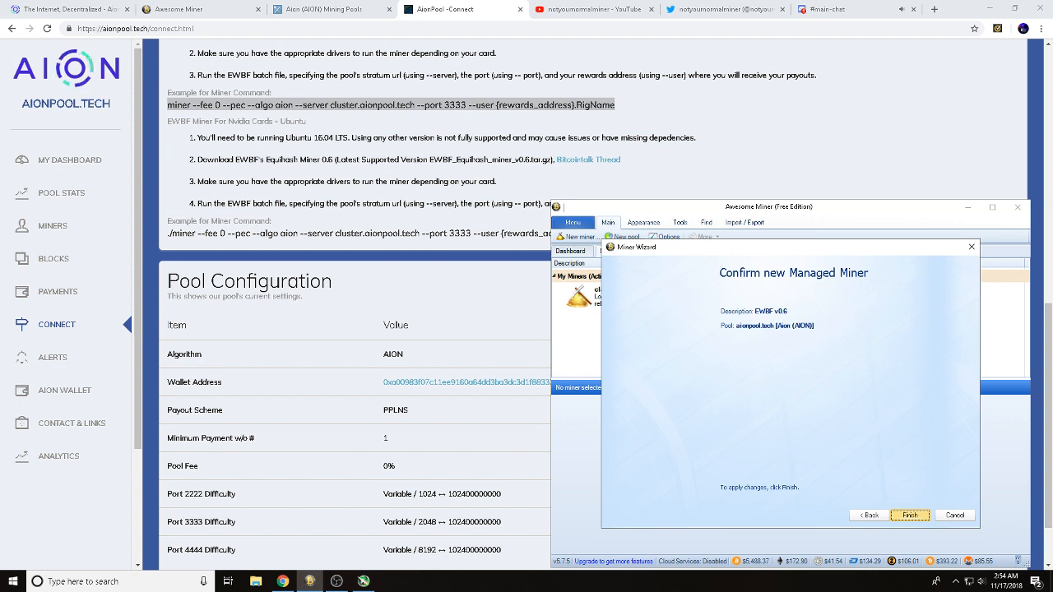
{"action": "left_click", "coordinate": [908, 516]}
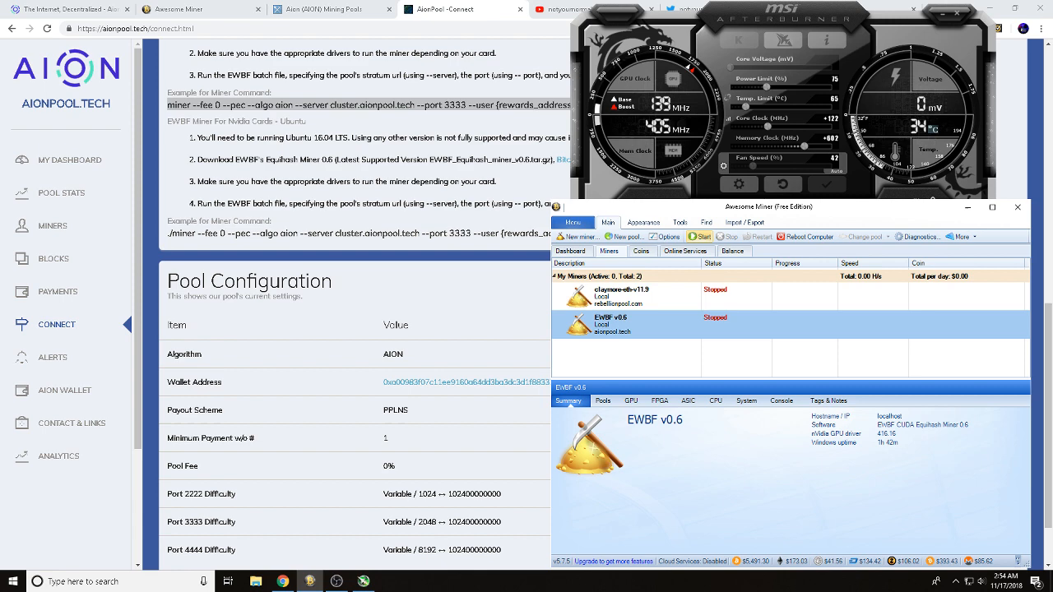
Step: Show the MSI Afterburner overclock settings beside the stopped EWBF v0.6 miner
{"action": "left_click", "coordinate": [704, 237]}
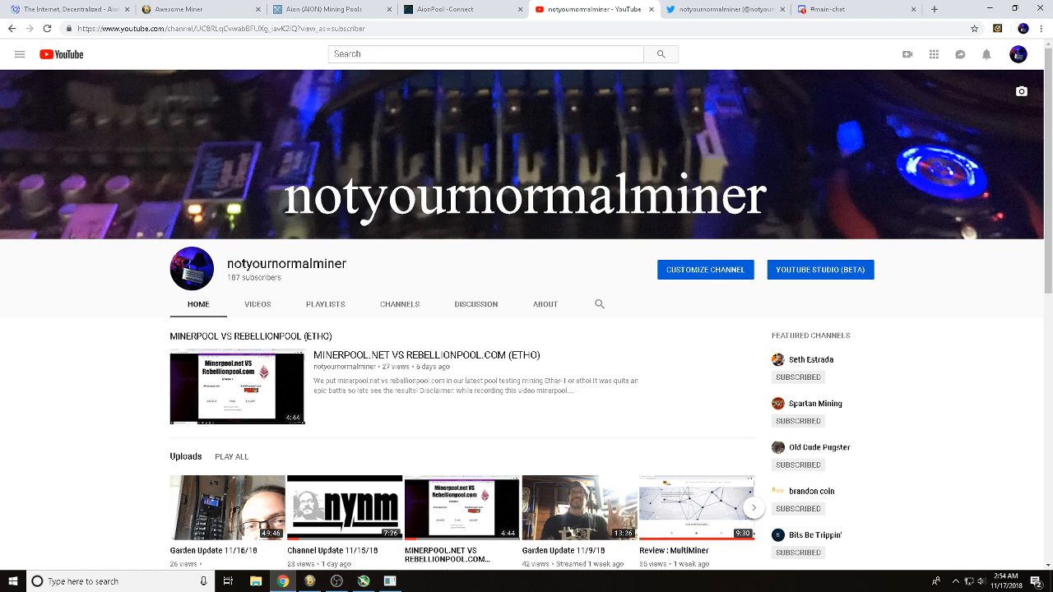
Step: Browse the YouTube channel page and show older videos in the Uploads row
{"action": "scroll", "scroll_direction": "down", "scroll_amount": 3}
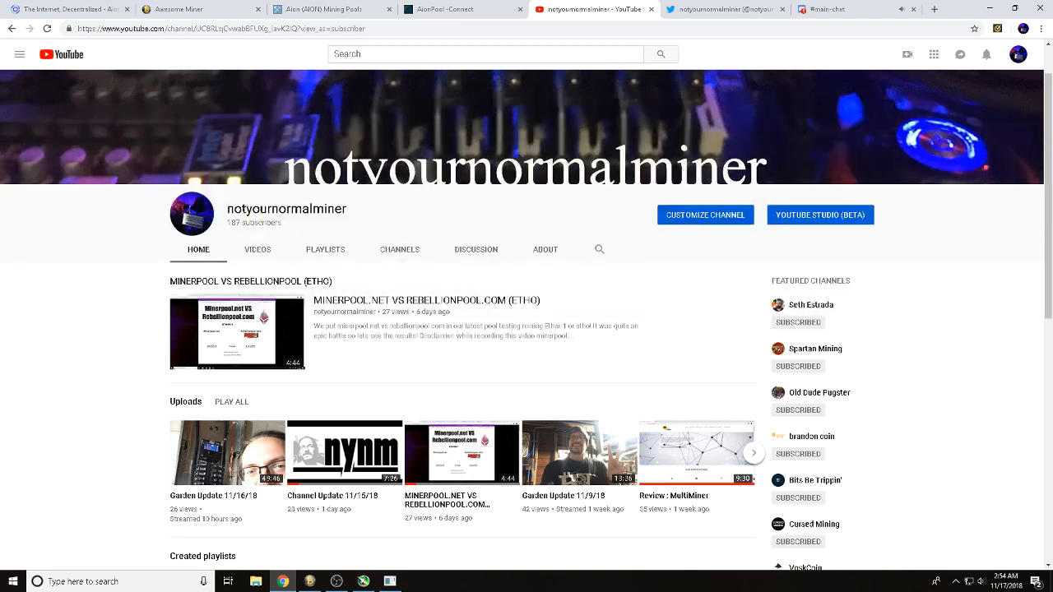
{"action": "scroll", "scroll_direction": "down", "scroll_amount": 3}
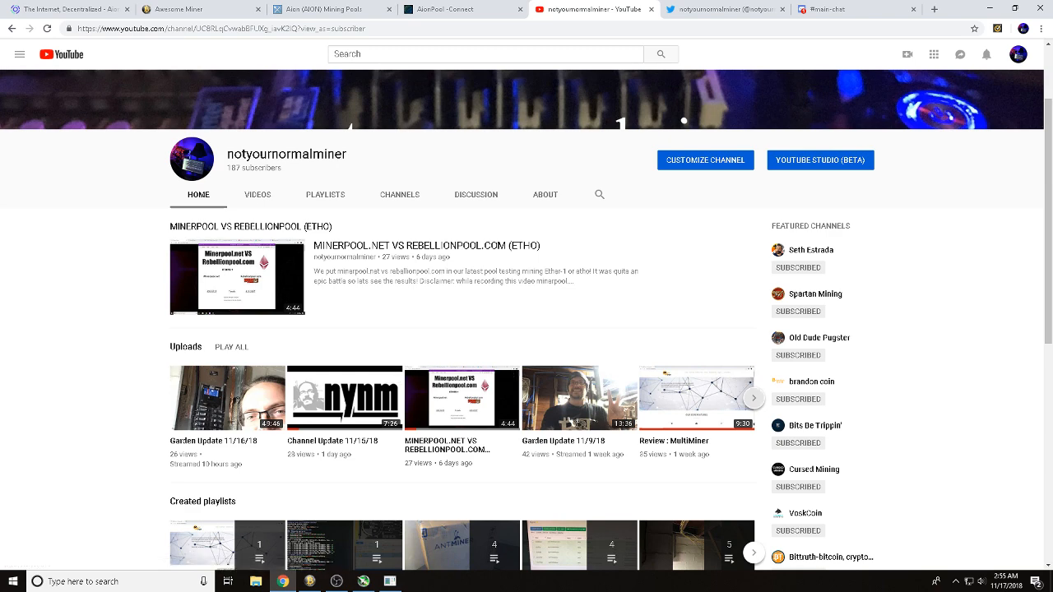
{"action": "left_click", "coordinate": [753, 397]}
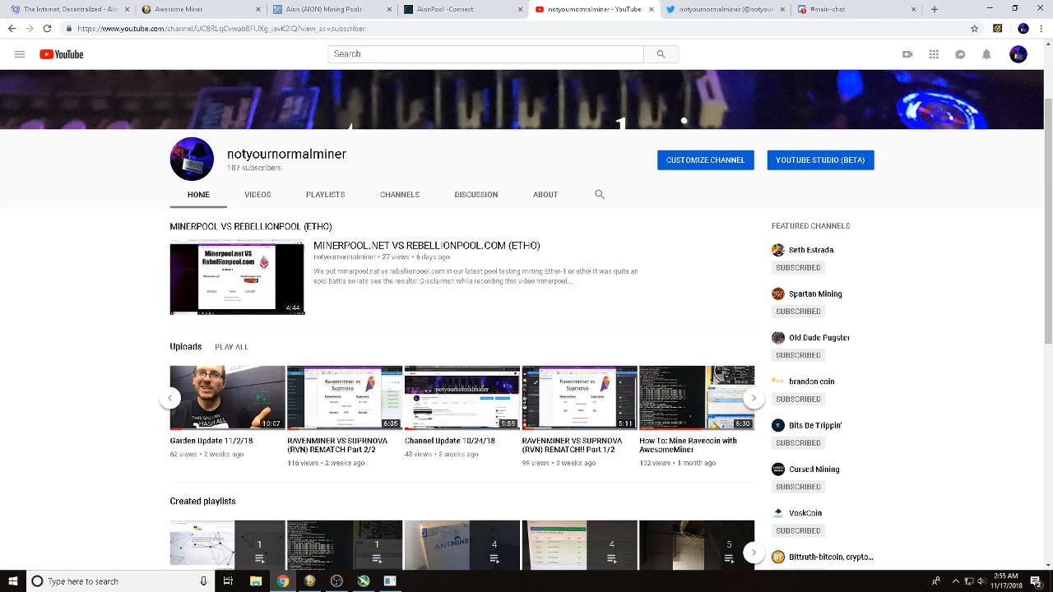
{"action": "scroll", "scroll_direction": "down", "scroll_amount": 3}
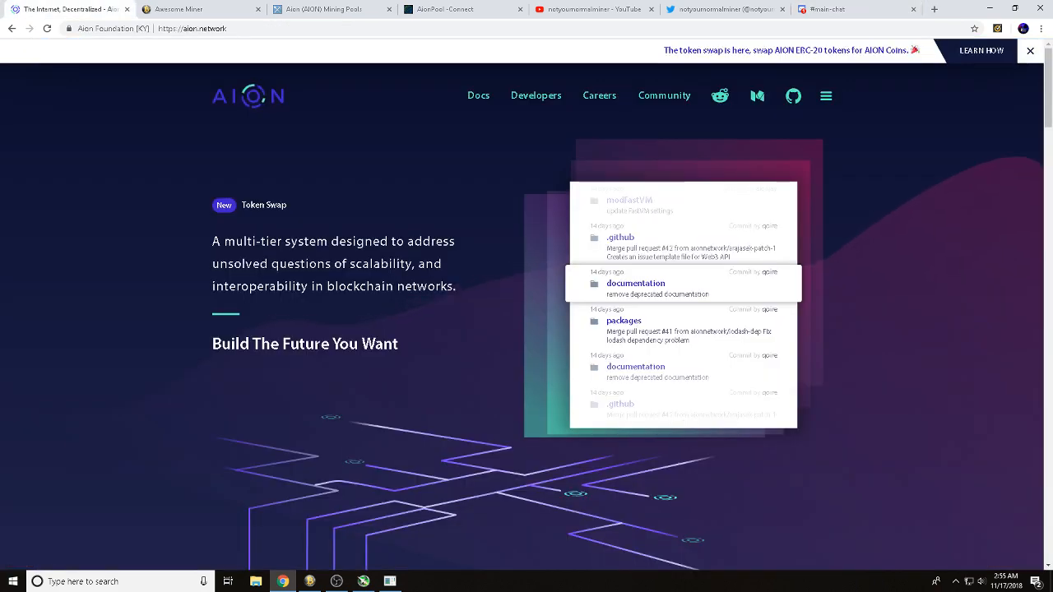
Step: Return to the Awesome Miner website's home page
{"action": "left_click", "coordinate": [189, 10]}
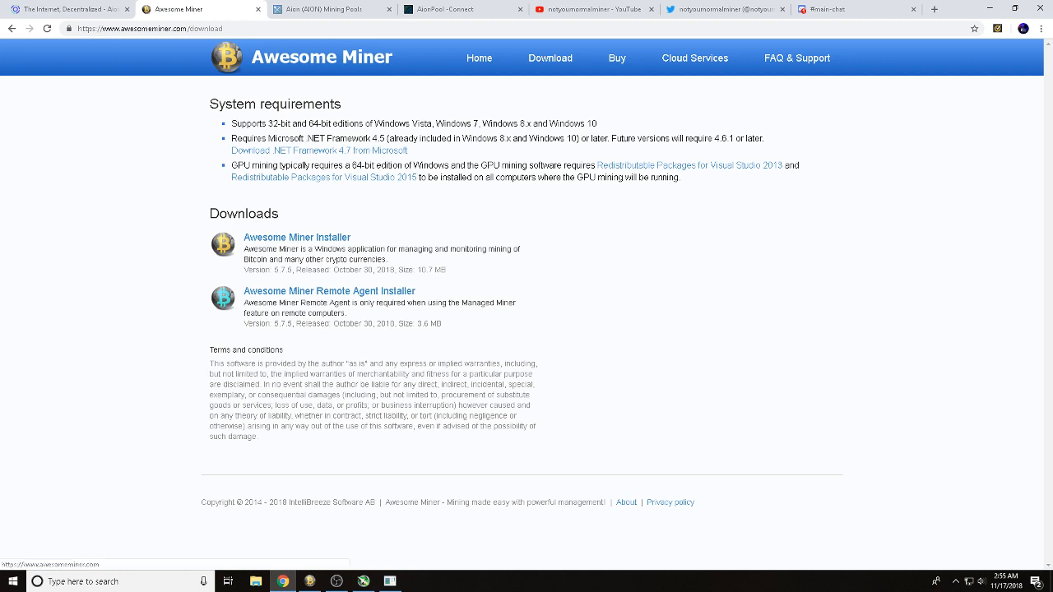
{"action": "left_click", "coordinate": [479, 57]}
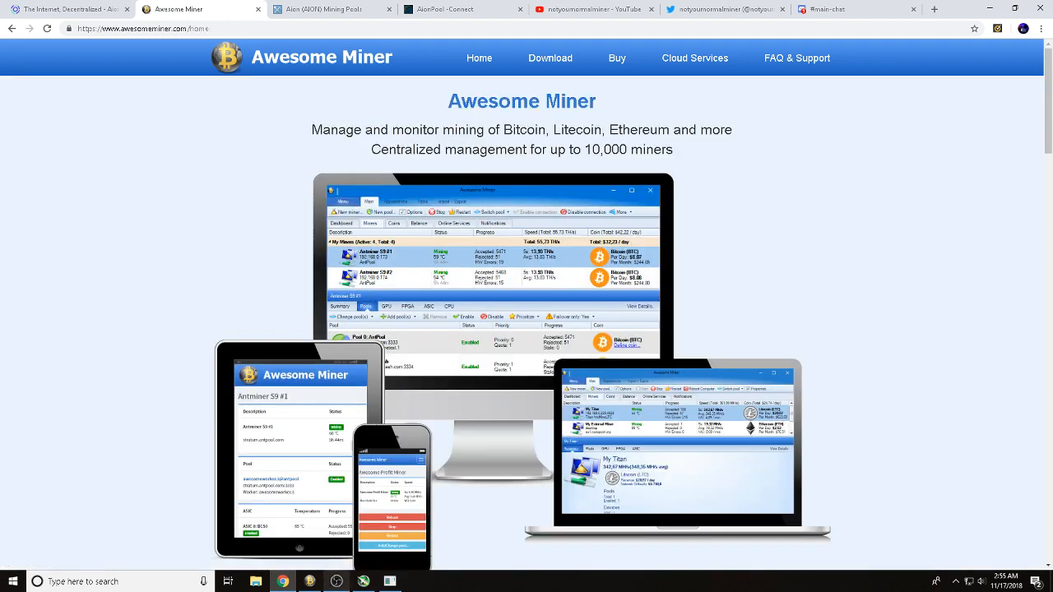